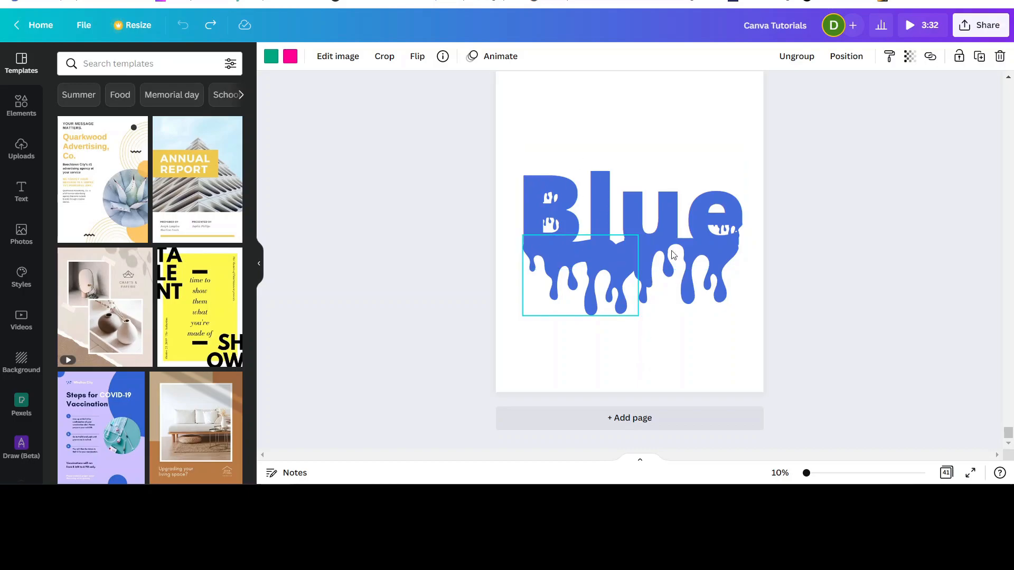
Clear the selection on the finished drip example design
click(832, 287)
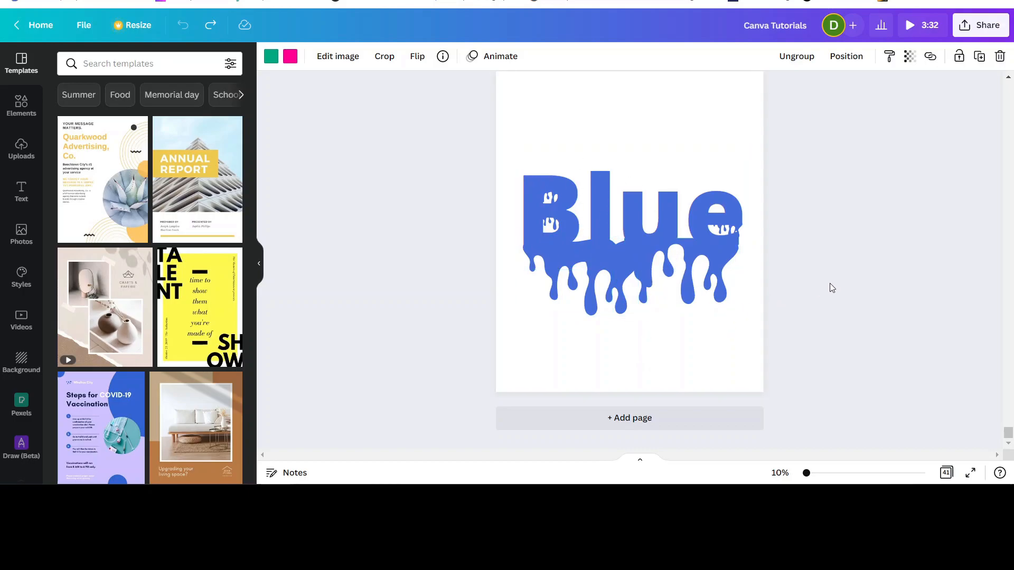
mouse_move(797, 355)
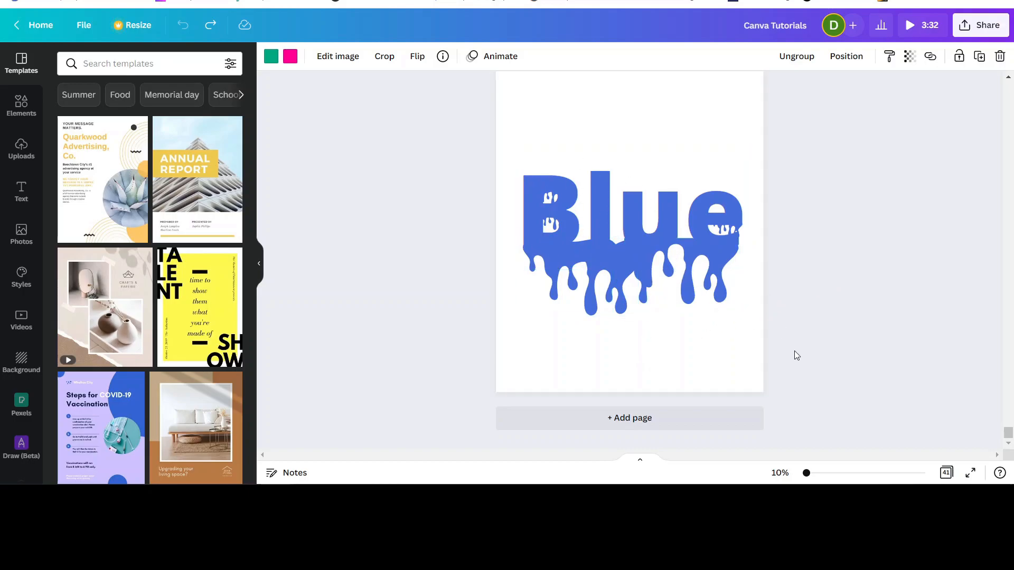
mouse_move(623, 419)
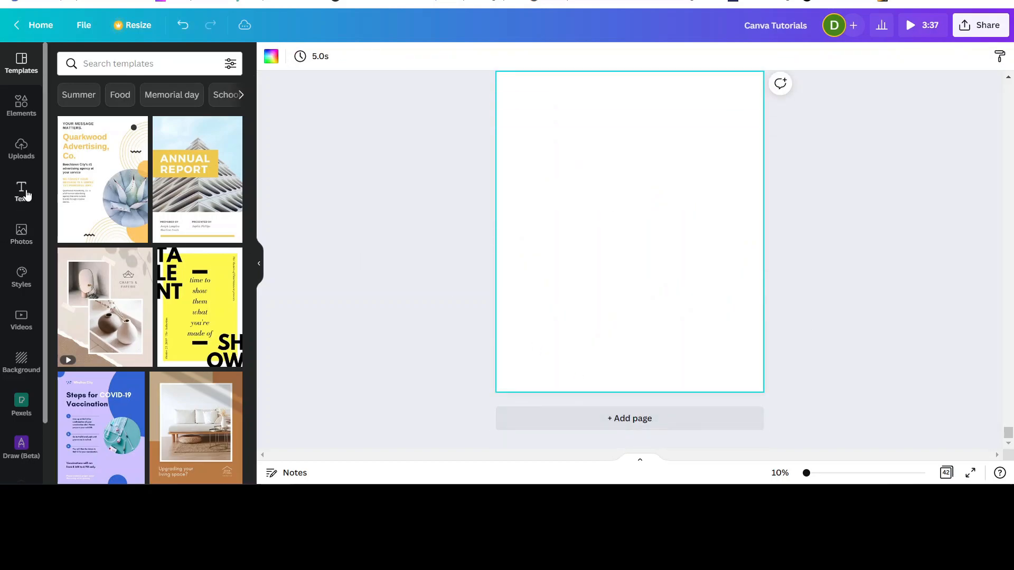
Add a heading text box and enter the word BLUE
click(21, 192)
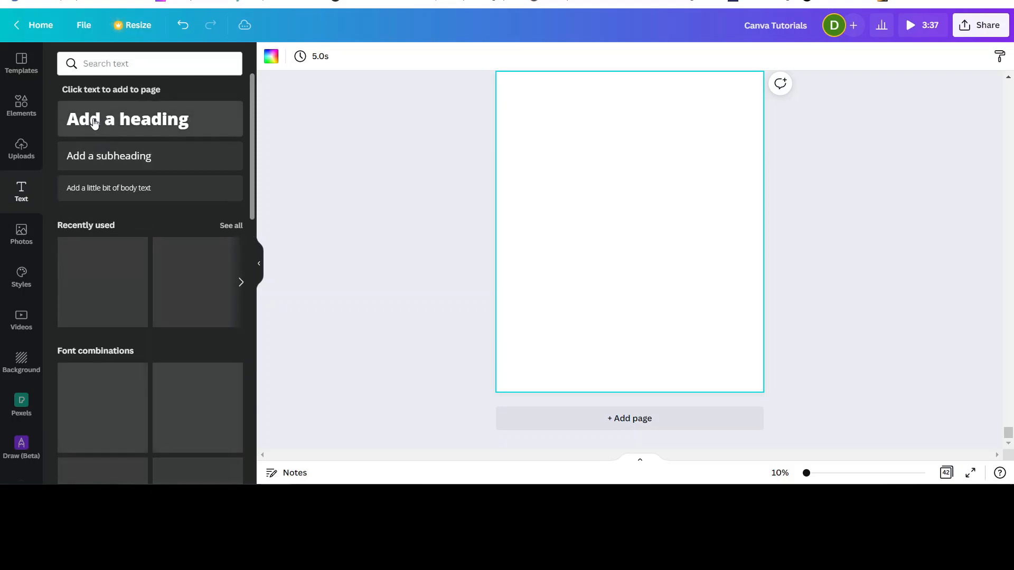
click(128, 119)
text(B)
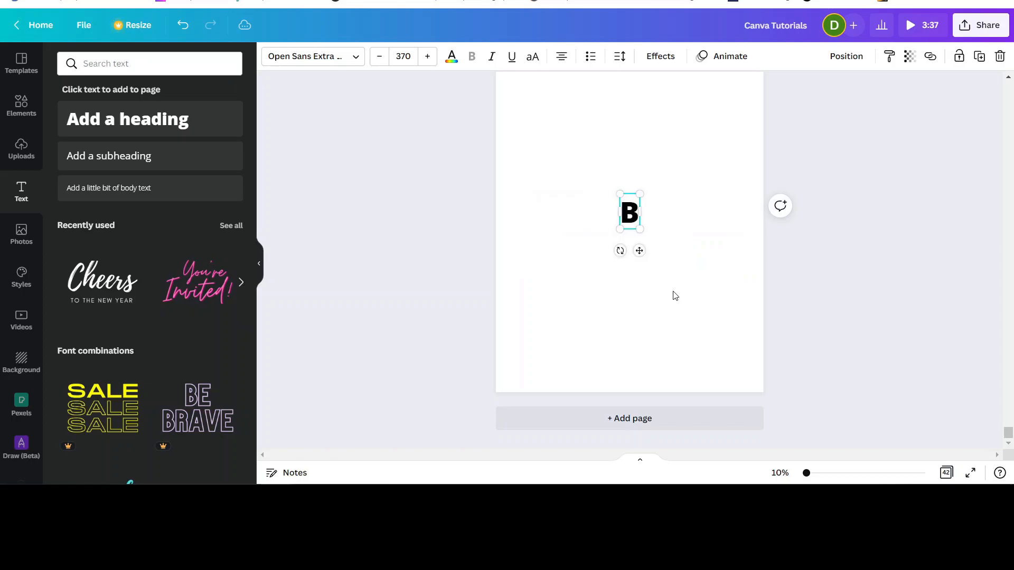
text(LUE)
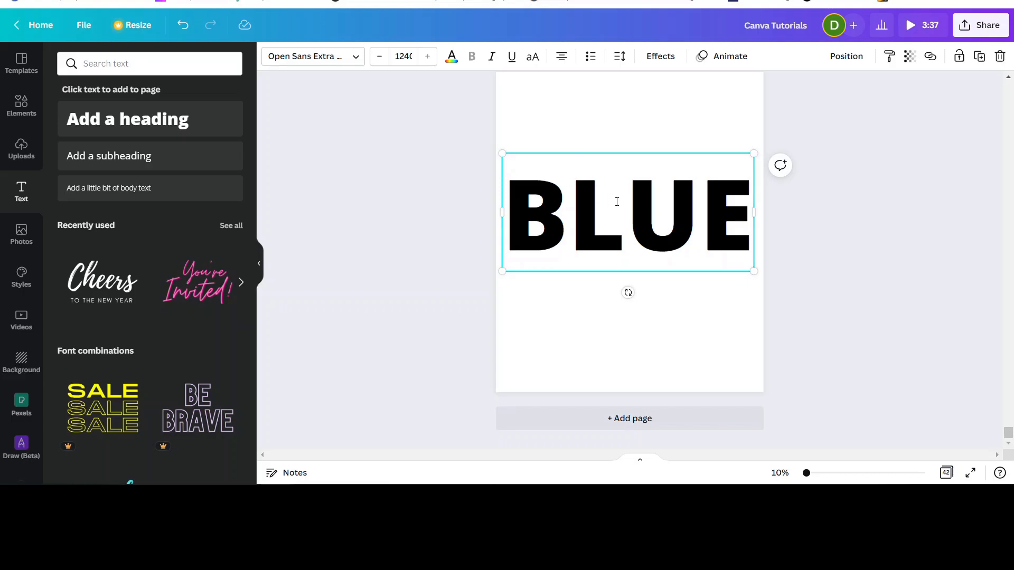
mouse_move(451, 56)
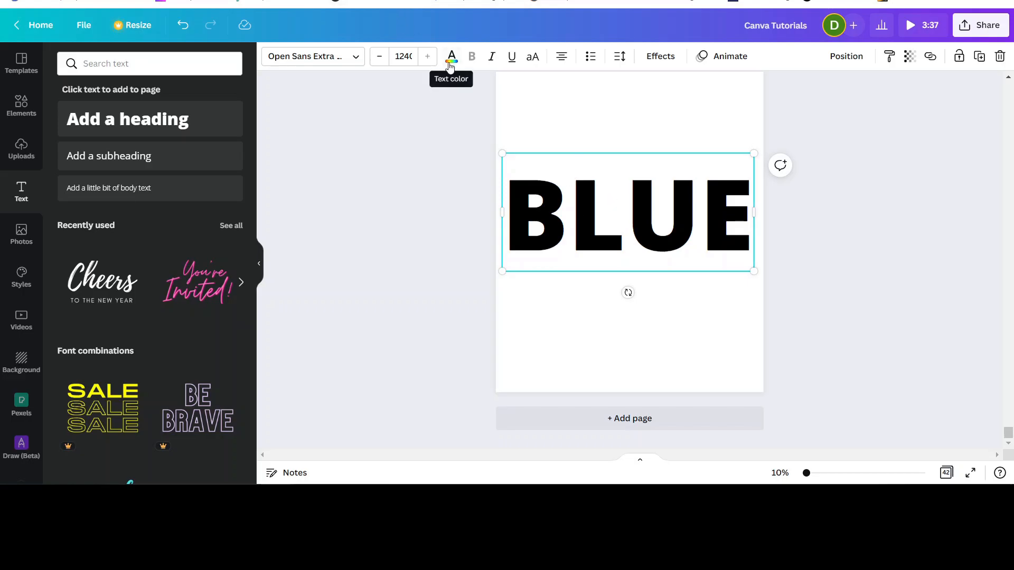
Colour the word BLUE a medium blue from the text colour swatches
click(451, 55)
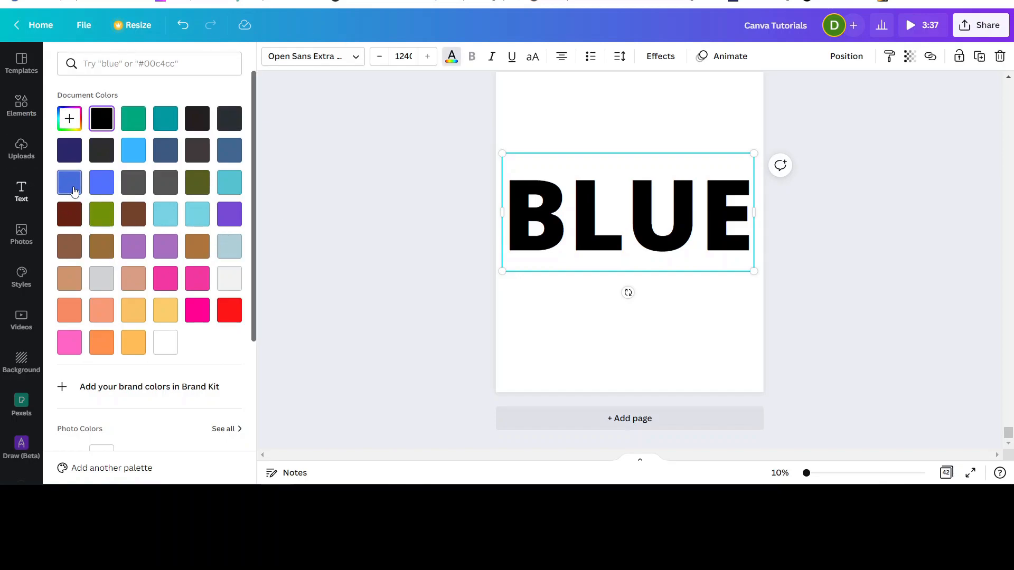
click(70, 183)
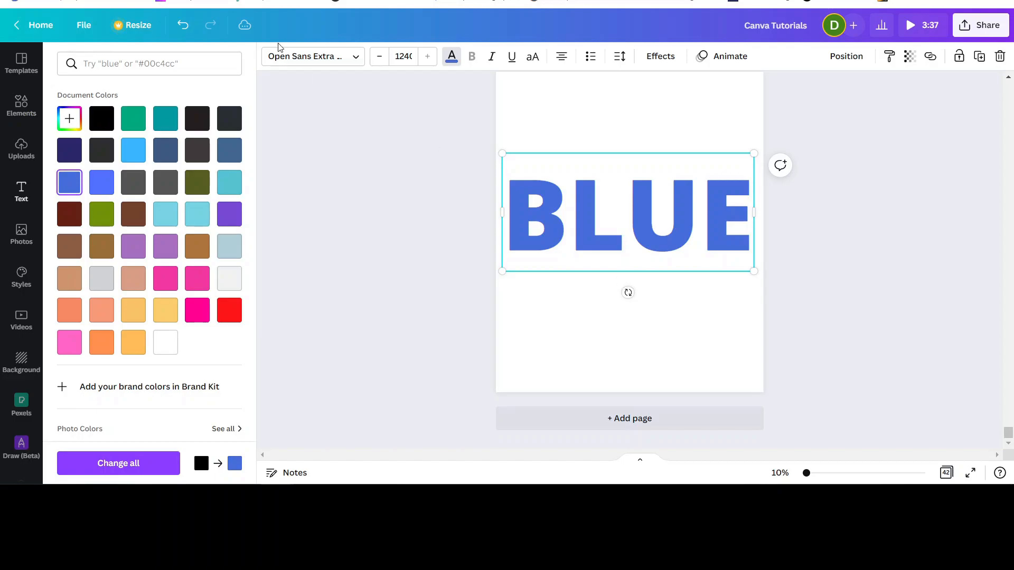
click(21, 192)
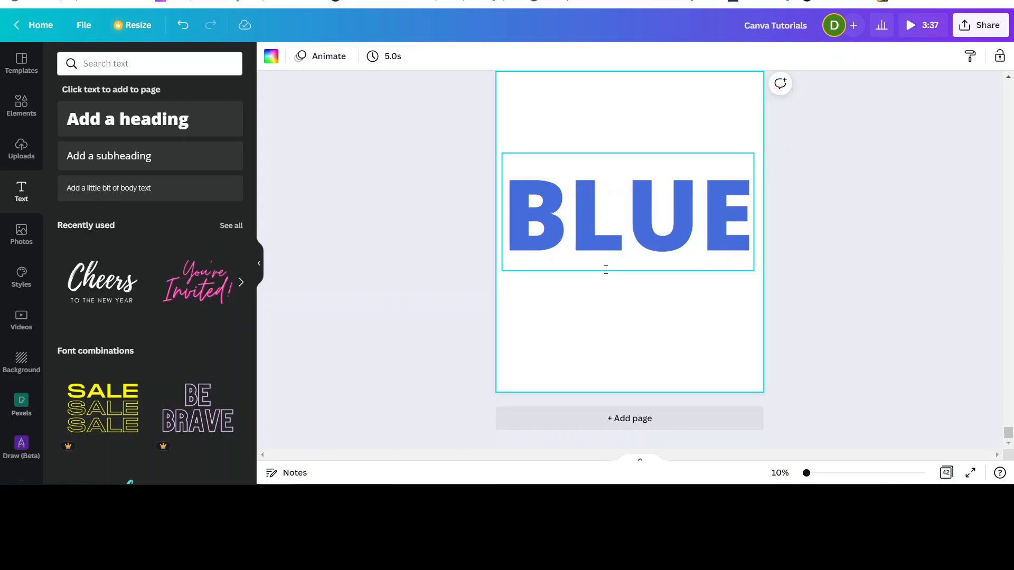
Search the Elements library for 'drip' to show dripping-paint graphics
click(21, 105)
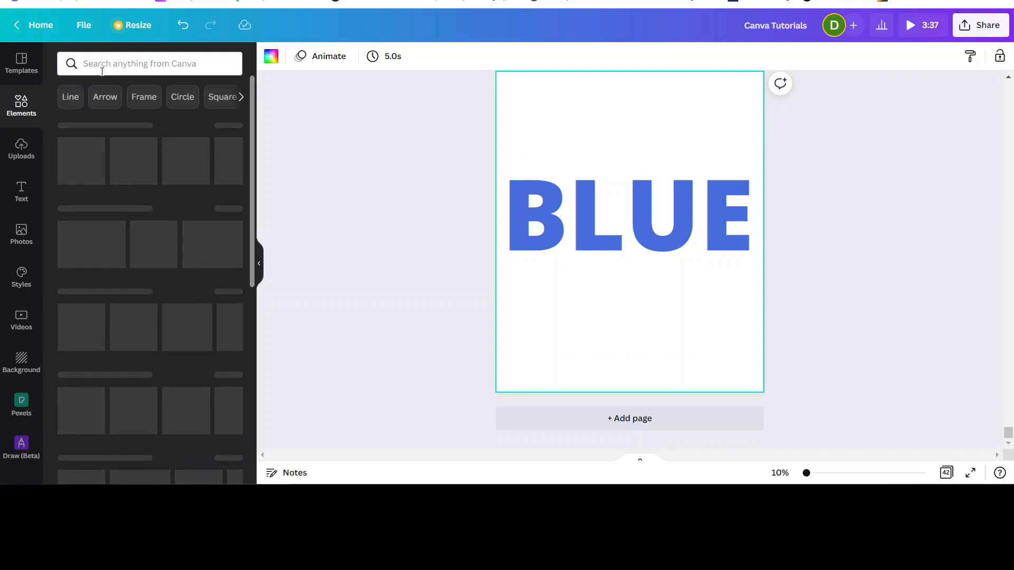
click(149, 62)
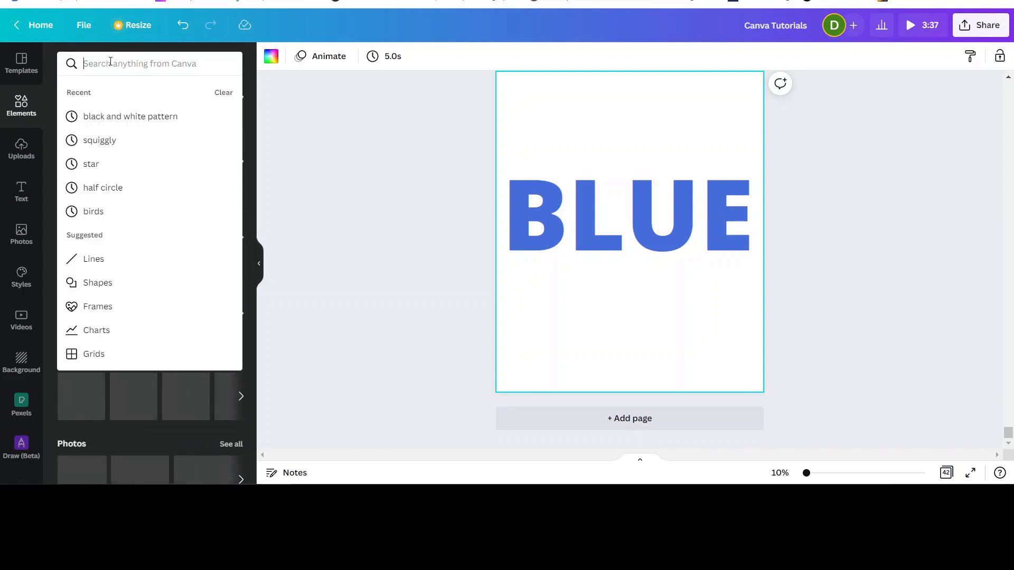
text(drip)
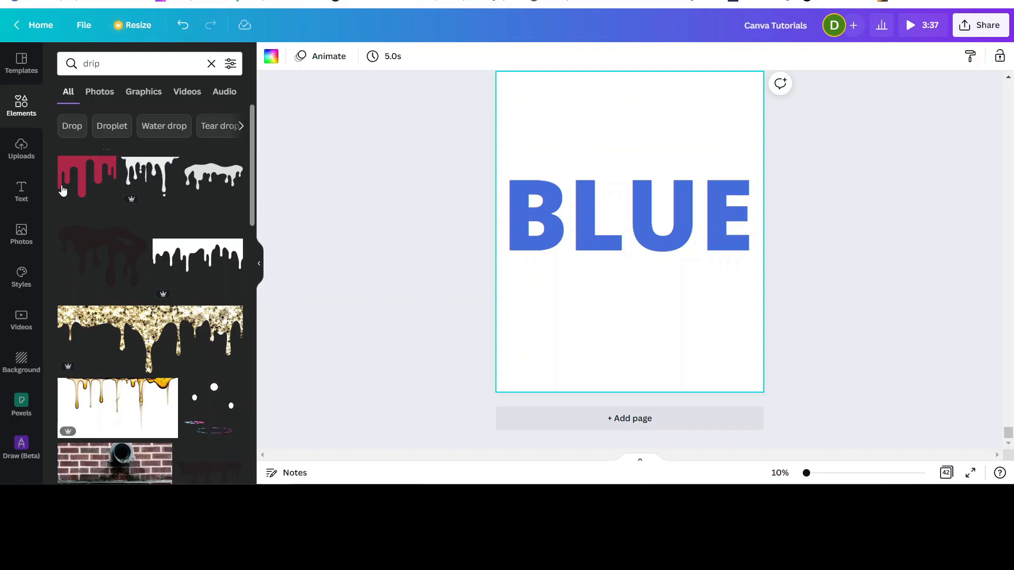
mouse_move(61, 206)
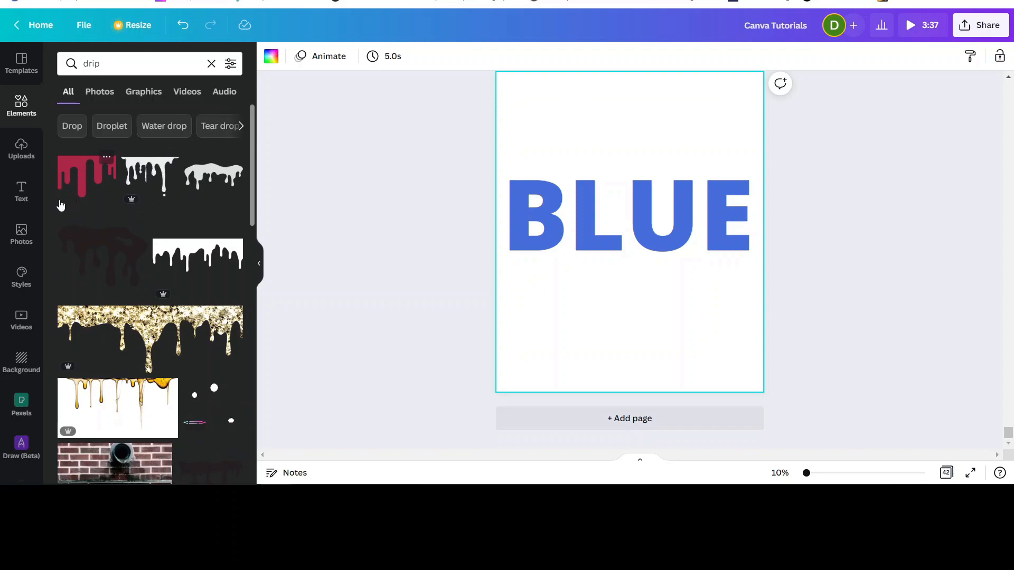
mouse_move(91, 241)
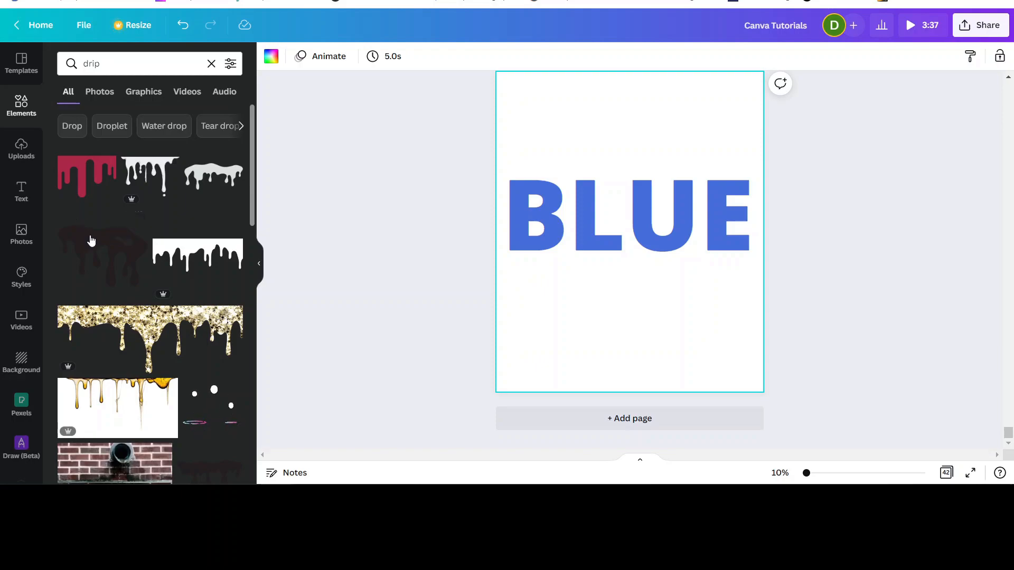
mouse_move(211, 165)
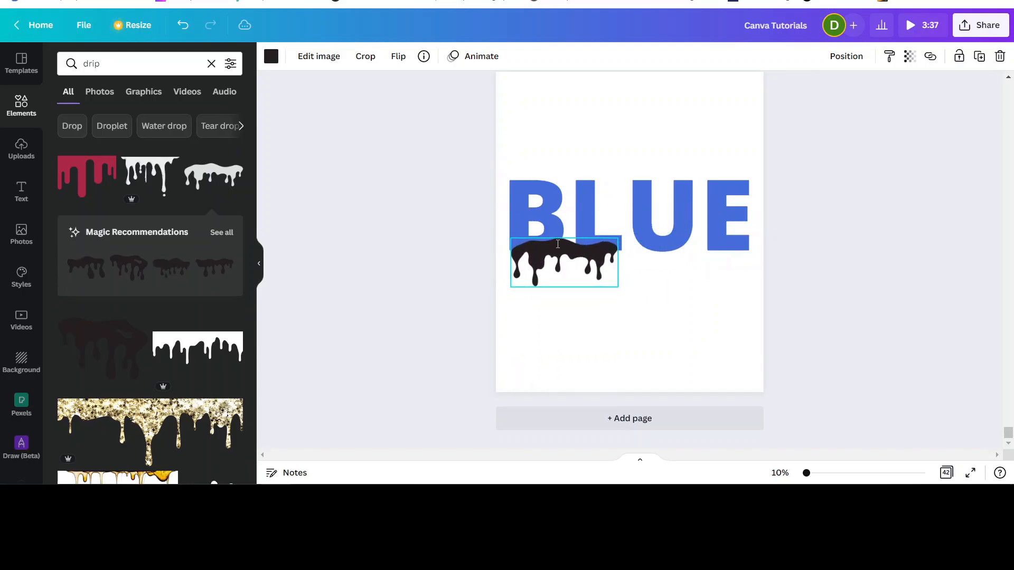
Recolour the black drip under the B to the text's blue #466DDB with the eyedropper
click(563, 261)
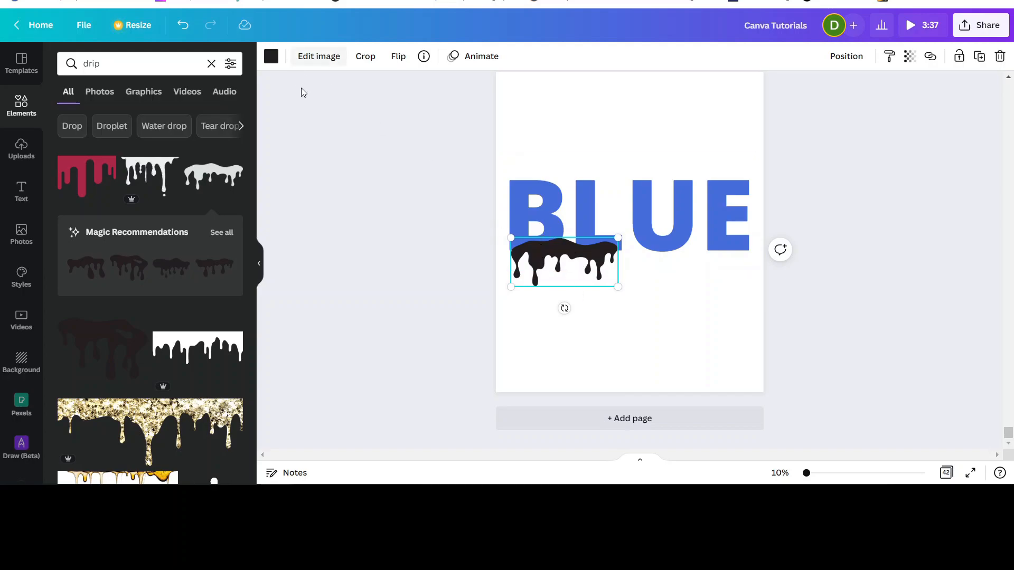
mouse_move(270, 57)
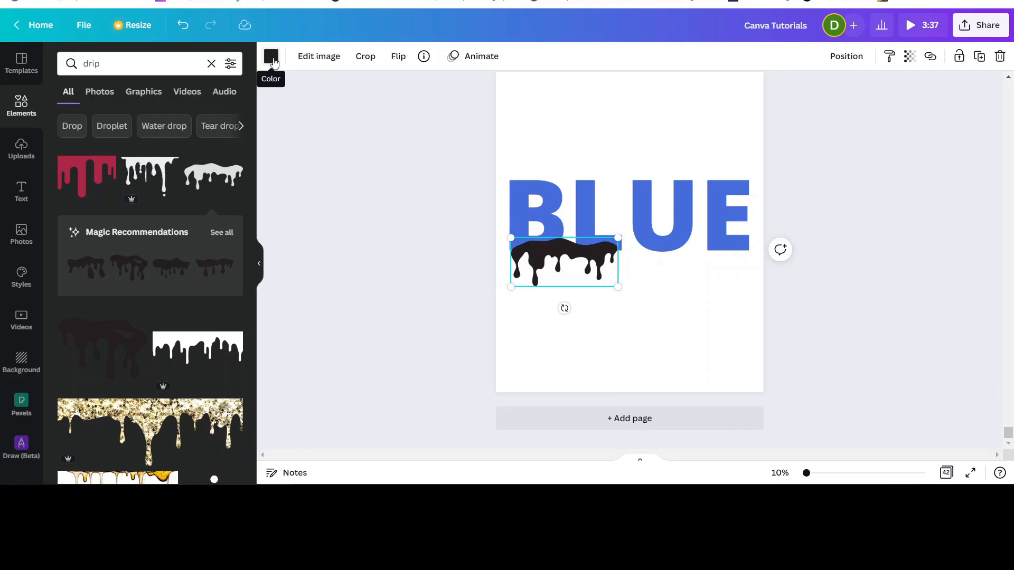
click(271, 56)
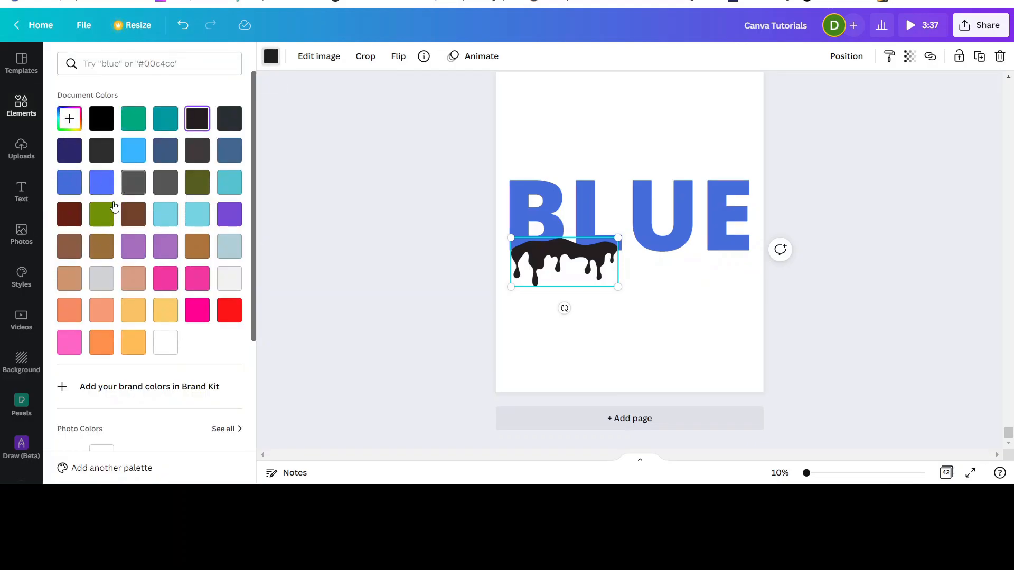
mouse_move(209, 228)
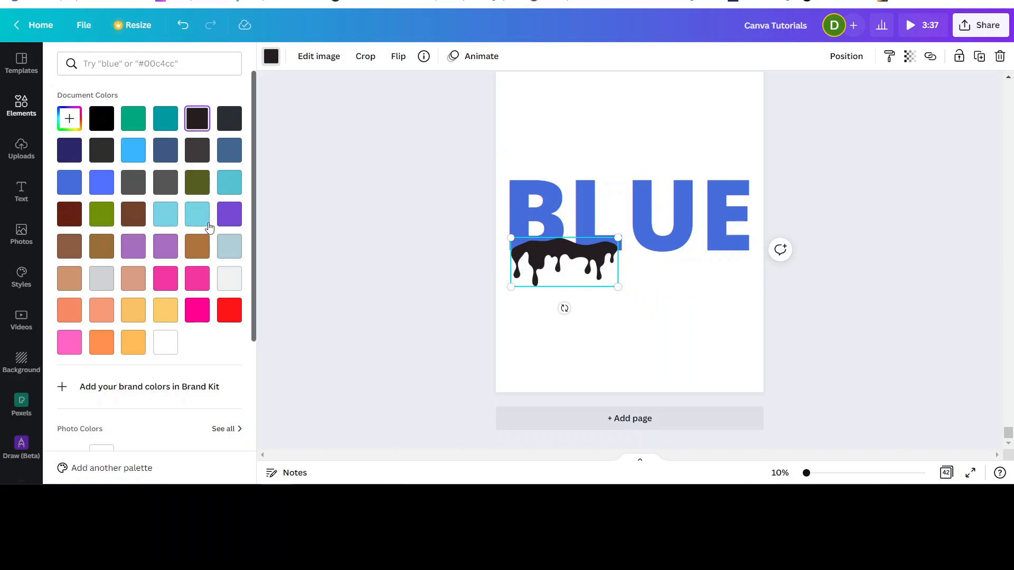
mouse_move(102, 151)
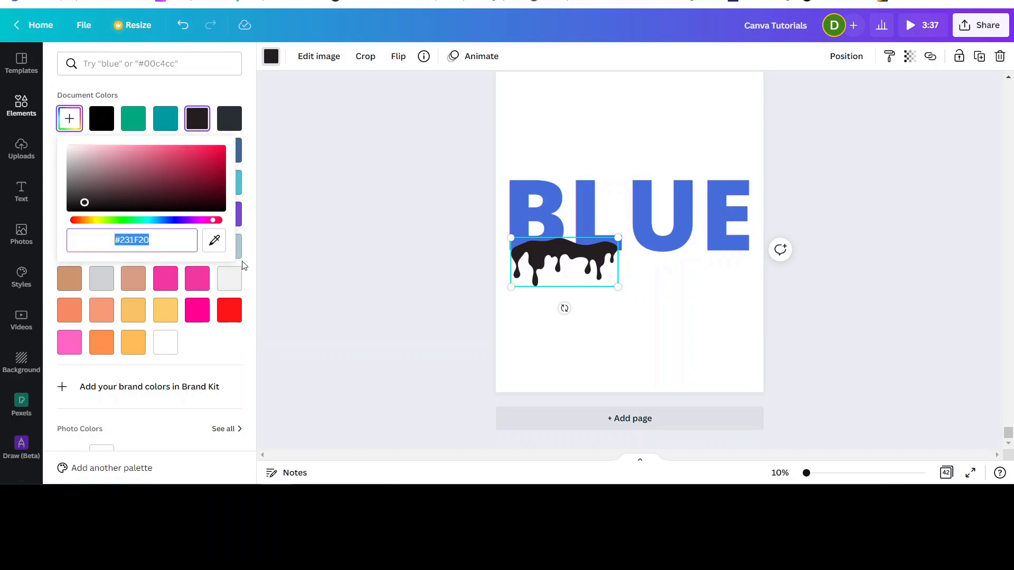
mouse_move(214, 241)
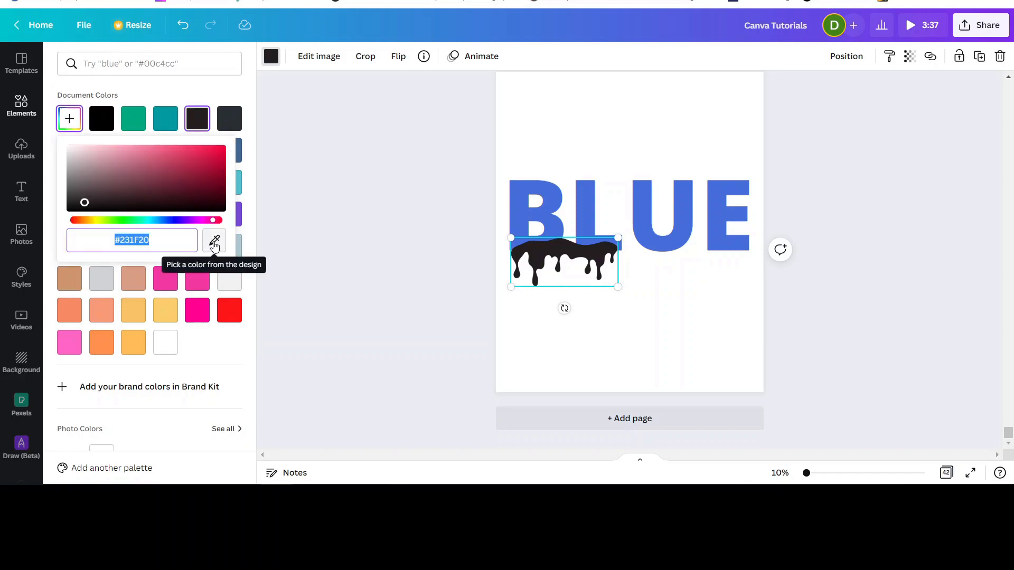
click(214, 240)
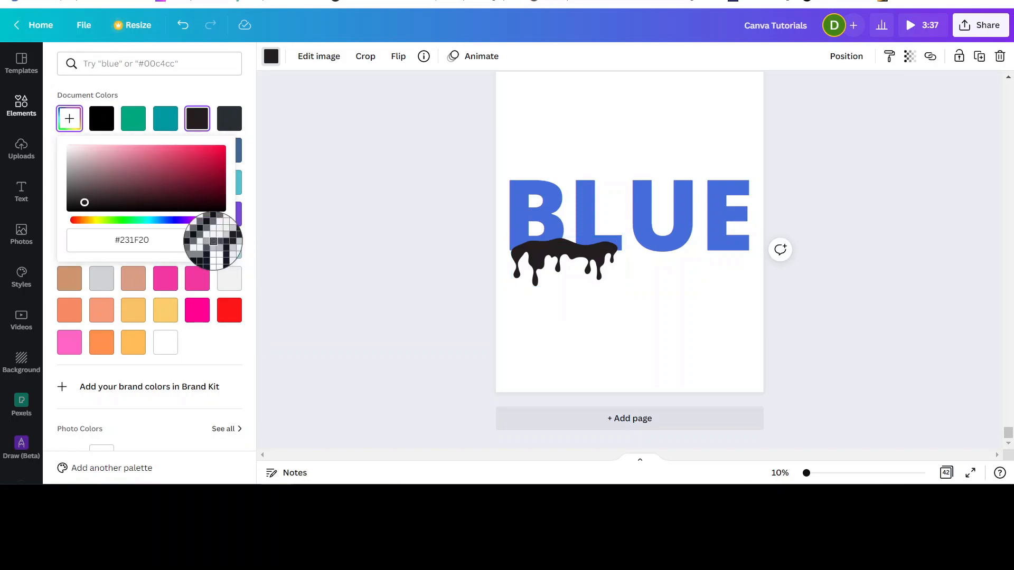
mouse_move(185, 237)
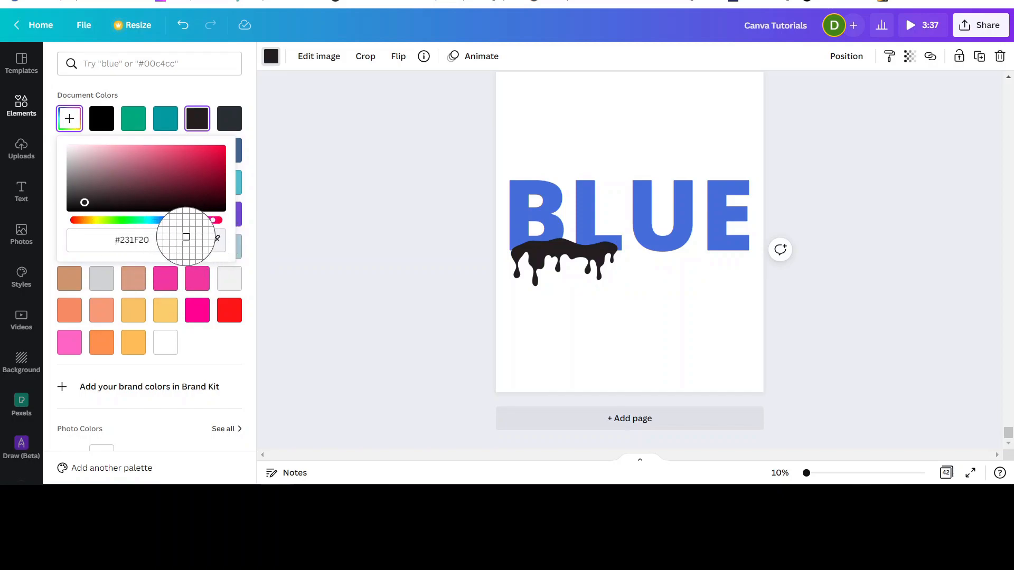
mouse_move(530, 189)
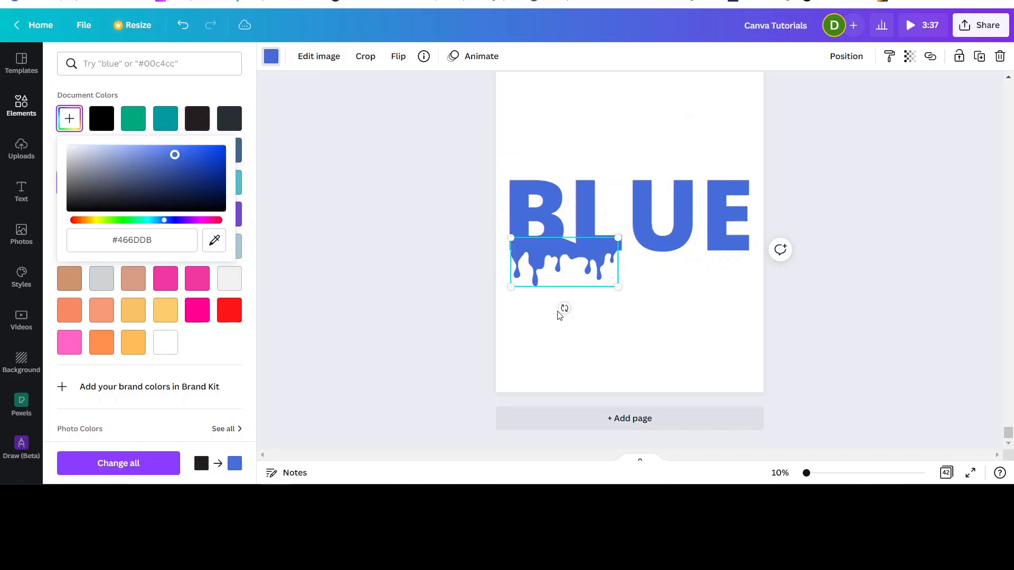
mouse_move(592, 264)
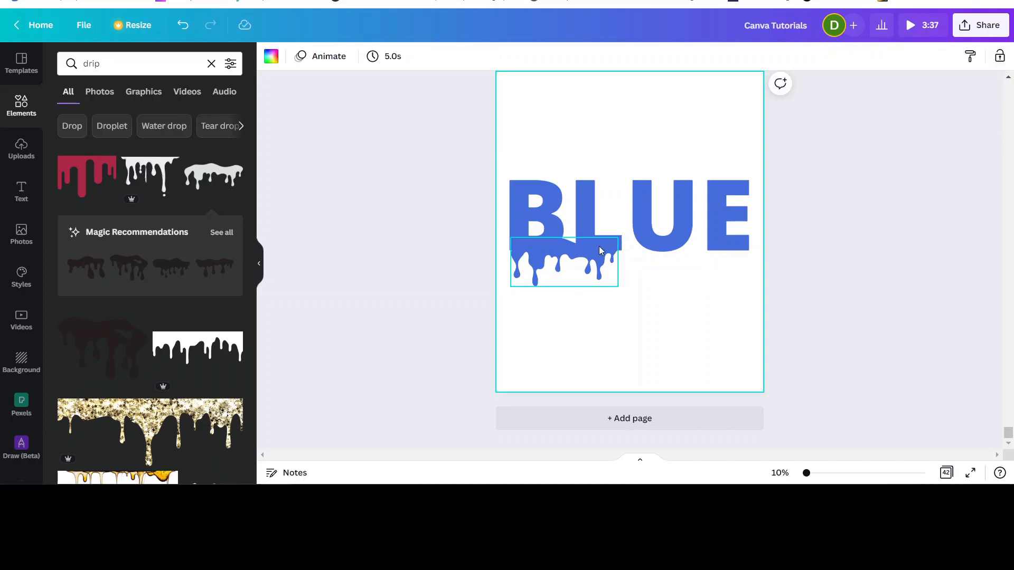
Copy the blue drip and place the duplicate under the letters L and U
click(563, 262)
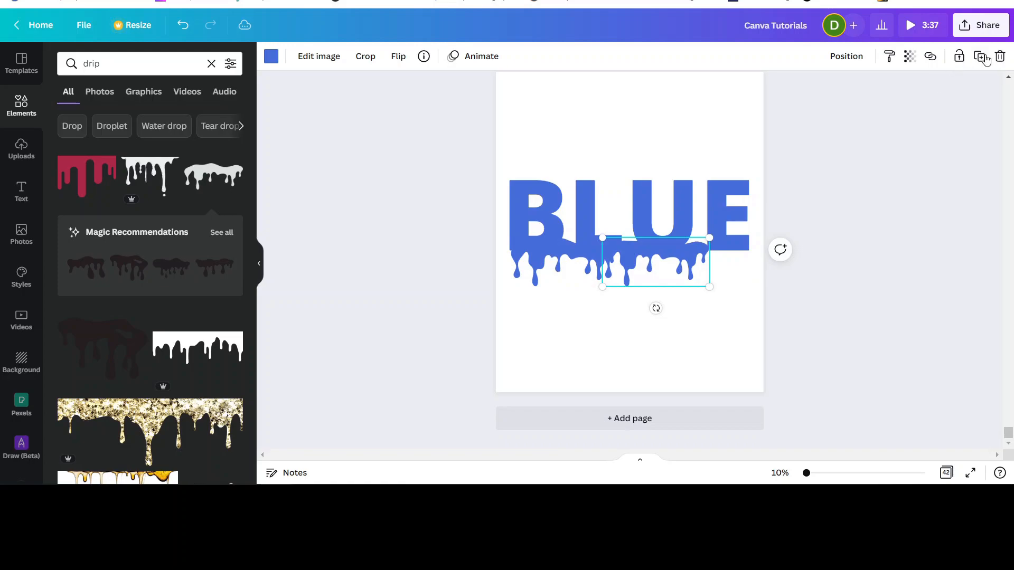
drag(655, 262, 746, 262)
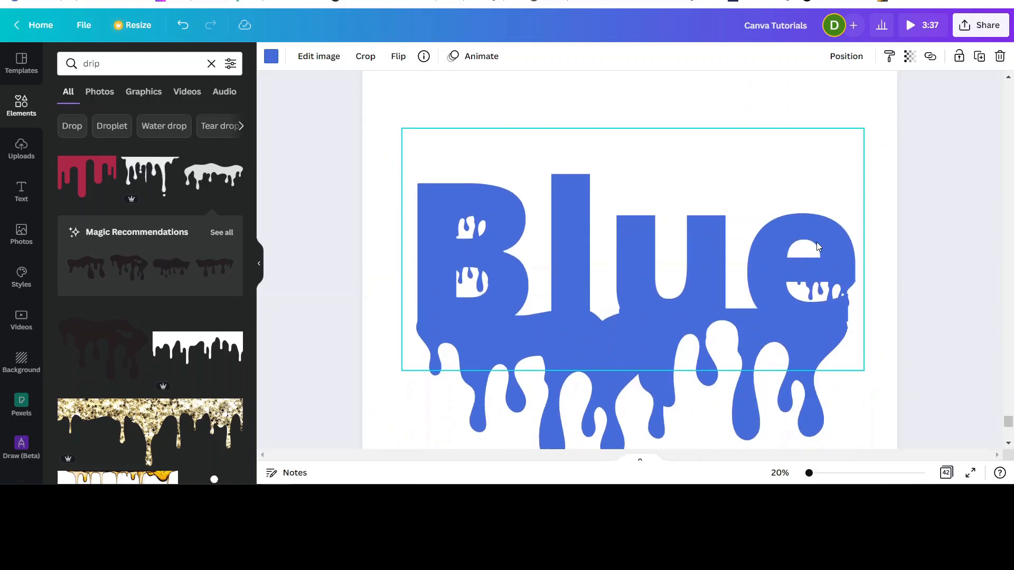
Place small white drip accents inside the B's opening and on the E's edge
scroll(up, 3)
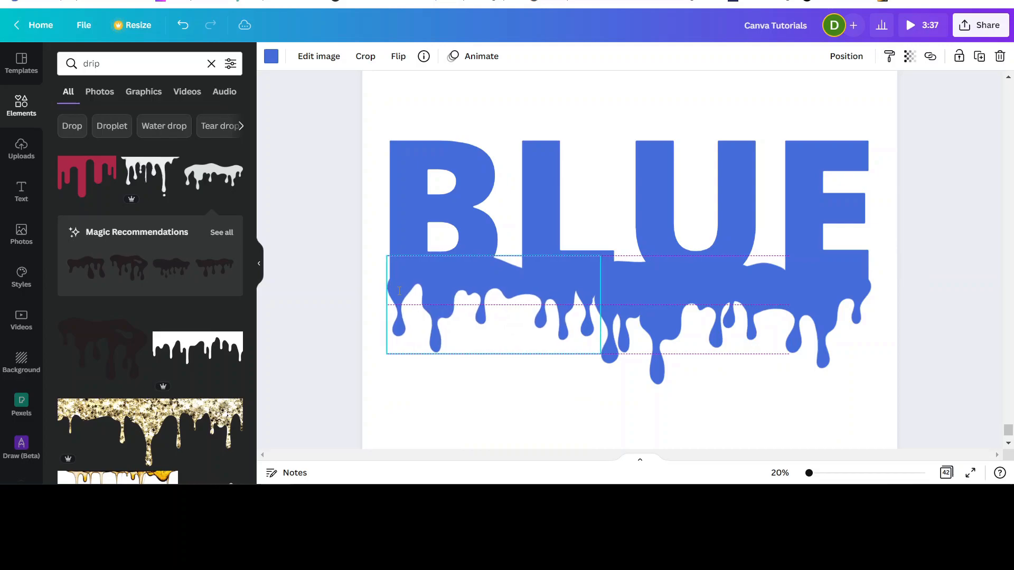
click(980, 57)
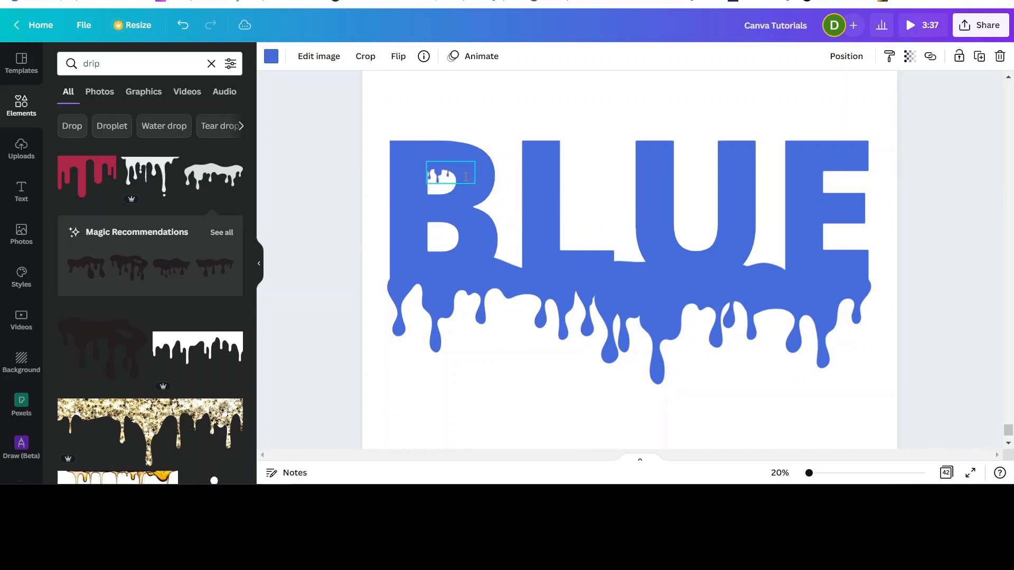
click(450, 176)
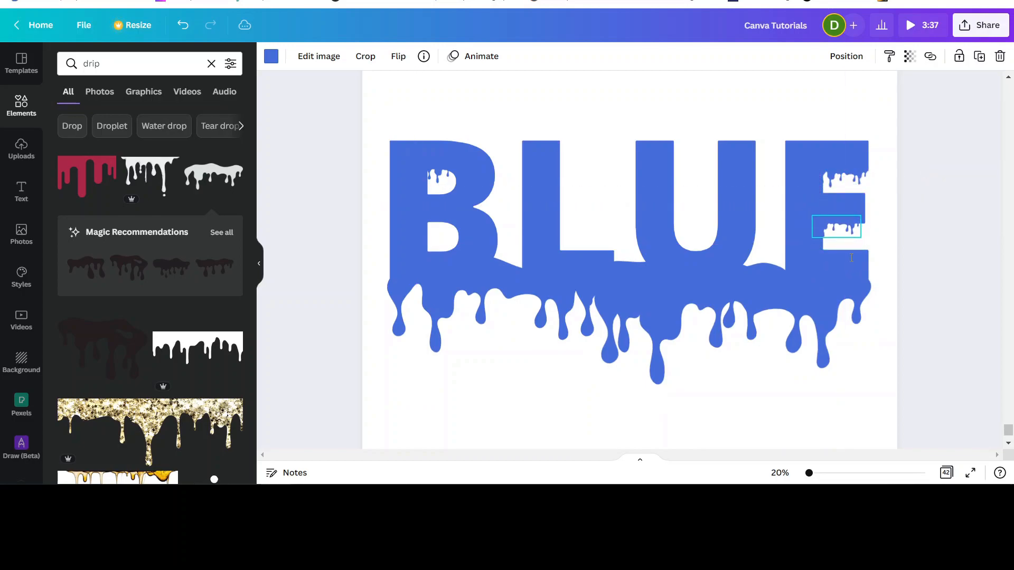
click(837, 229)
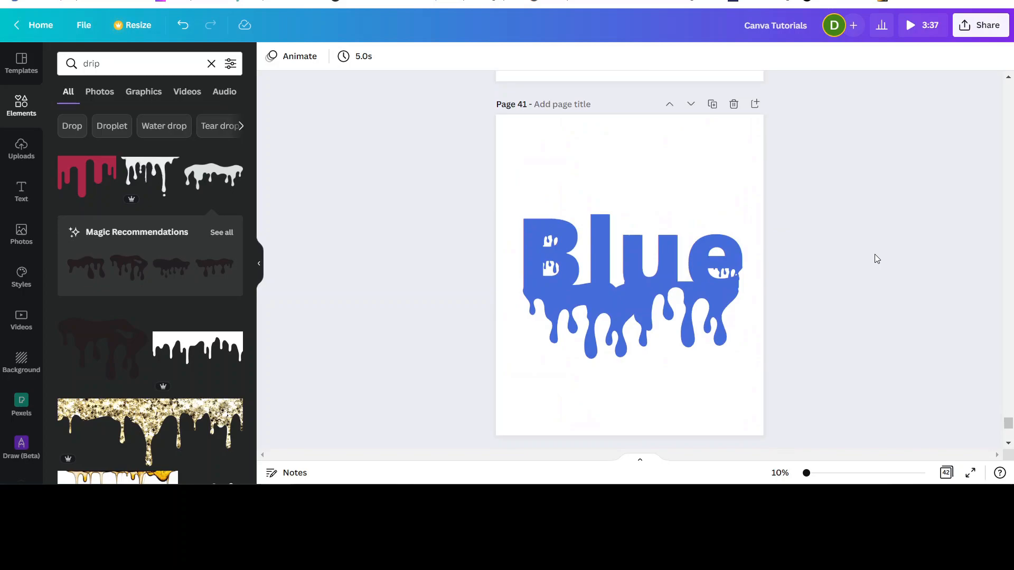
Compare the drips with the example page and select the drip under L, U and E
click(727, 271)
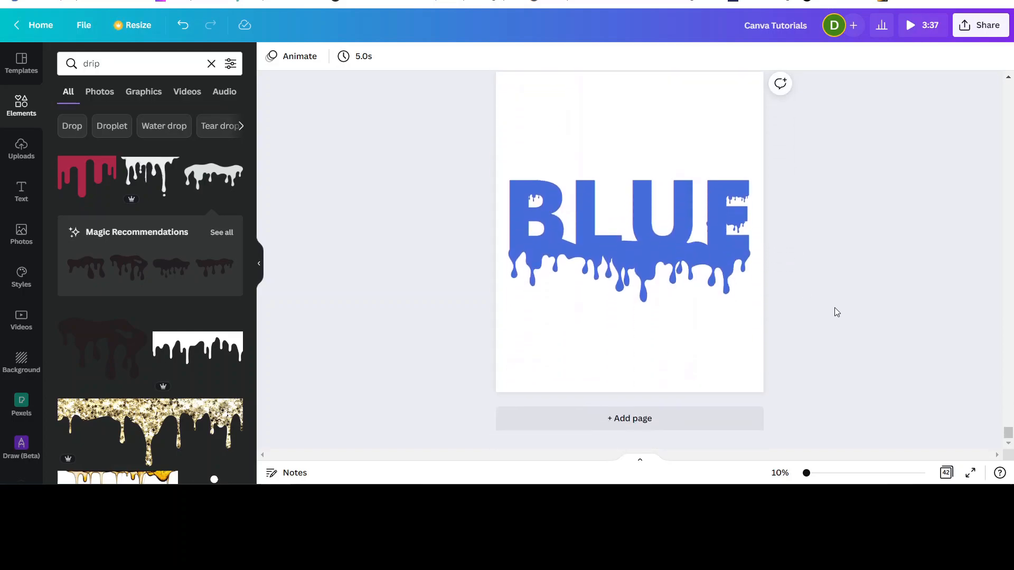
click(627, 220)
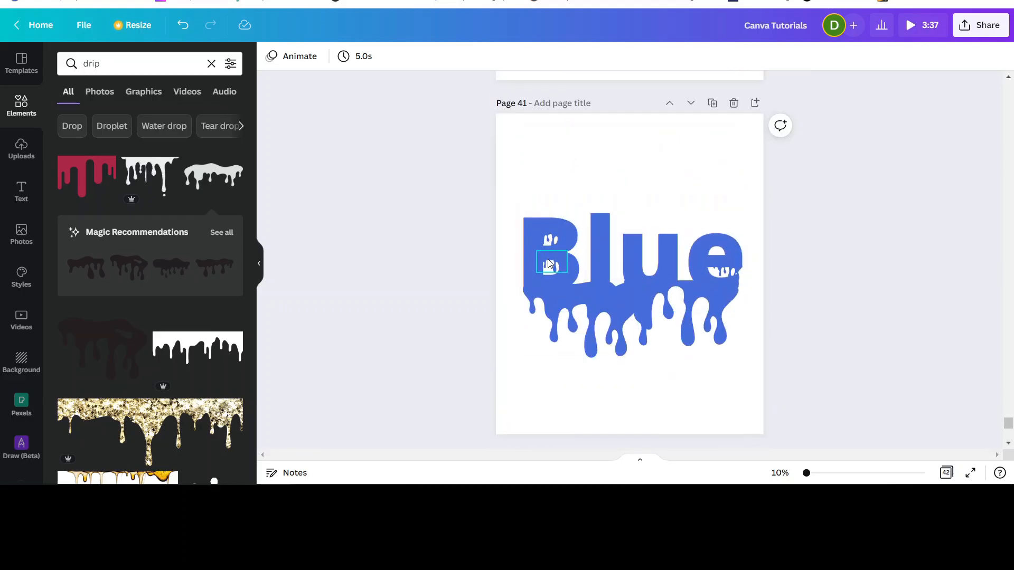
scroll(up, 3)
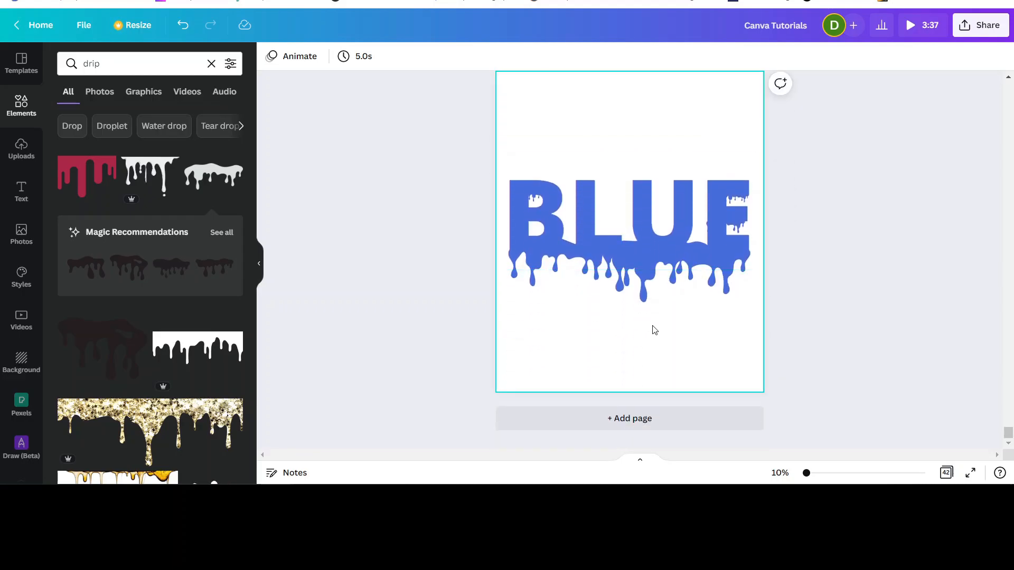
click(889, 301)
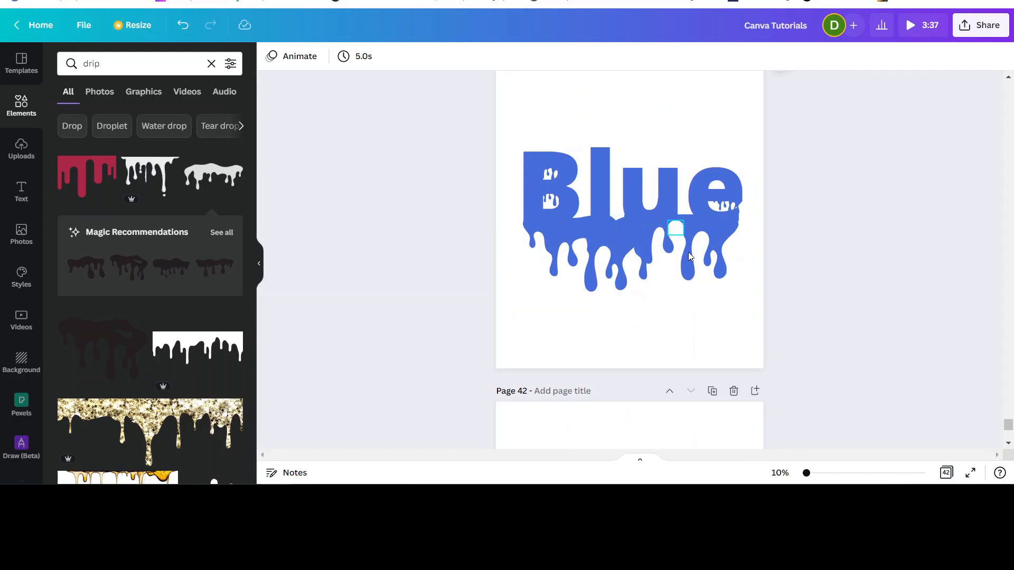
Enlarge the right drip so its strands hang lower like the example word
click(726, 322)
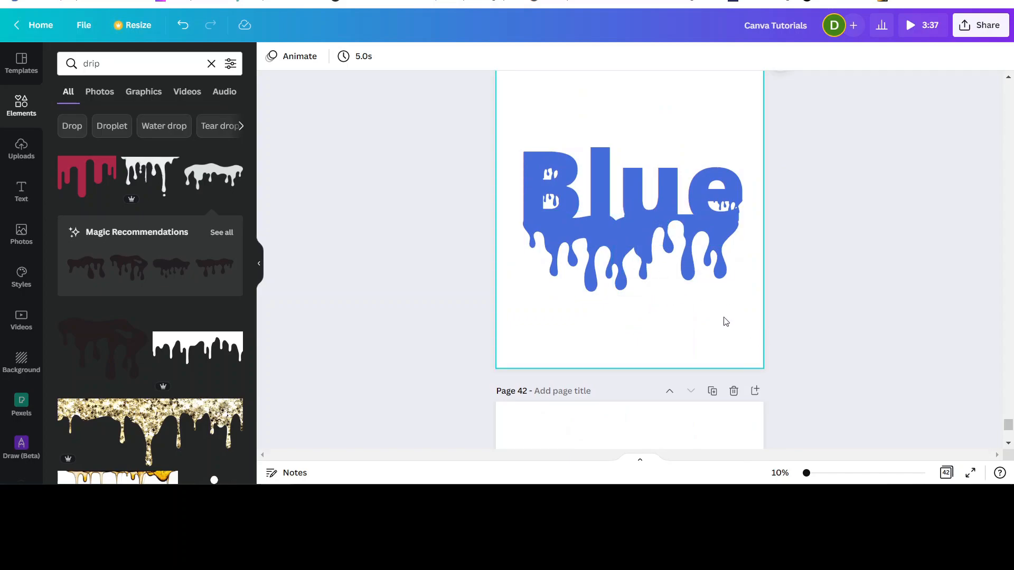
scroll(down, 3)
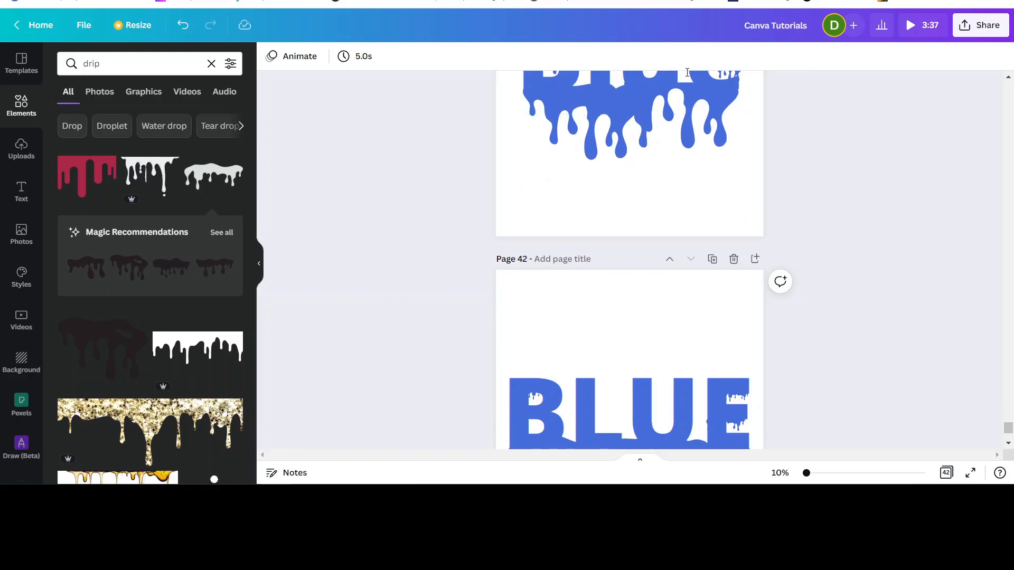
click(629, 122)
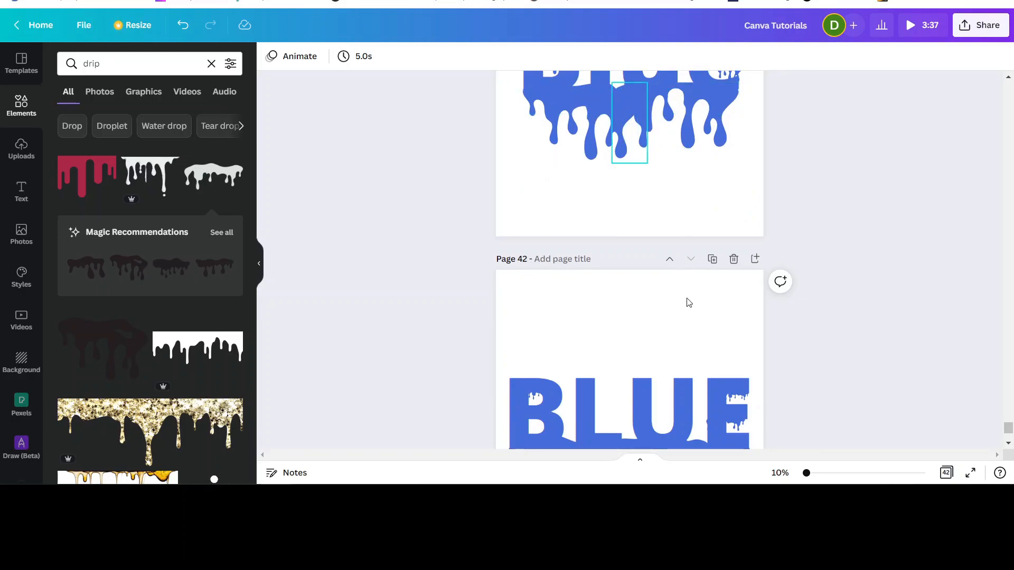
scroll(down, 3)
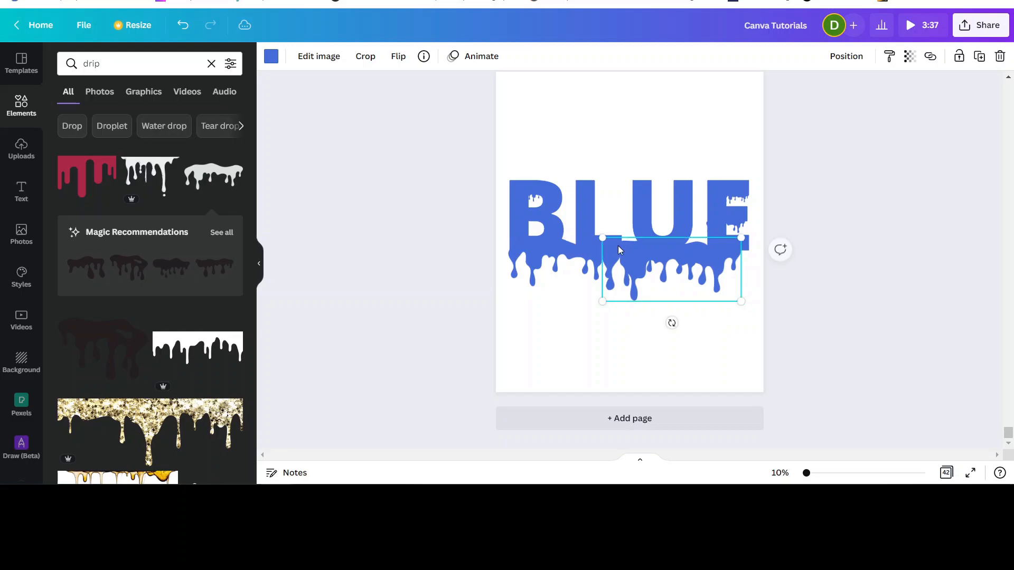
mouse_move(626, 252)
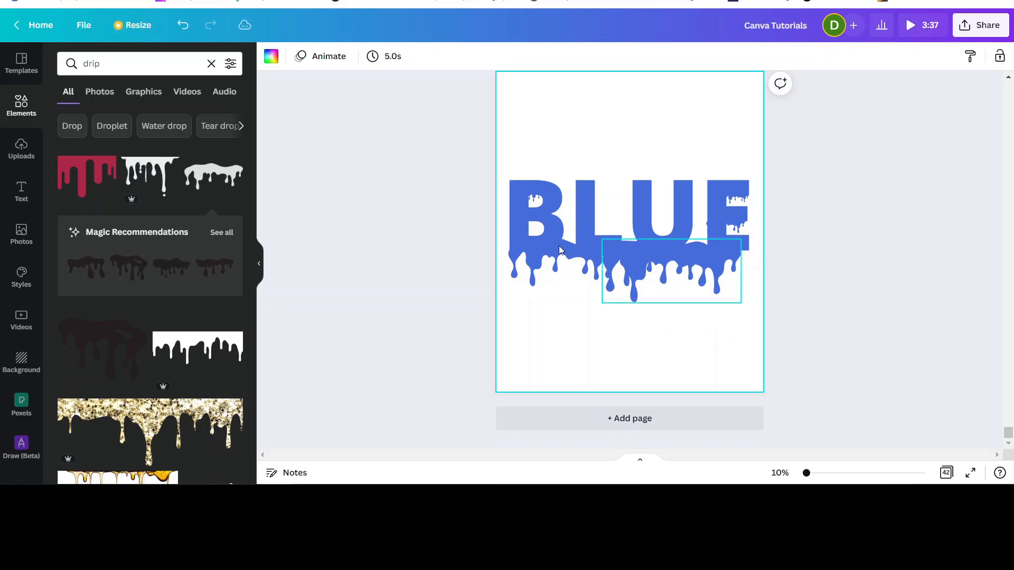
Cover the seam between the two drips with a small blue shape, then select the word BLUE
click(529, 328)
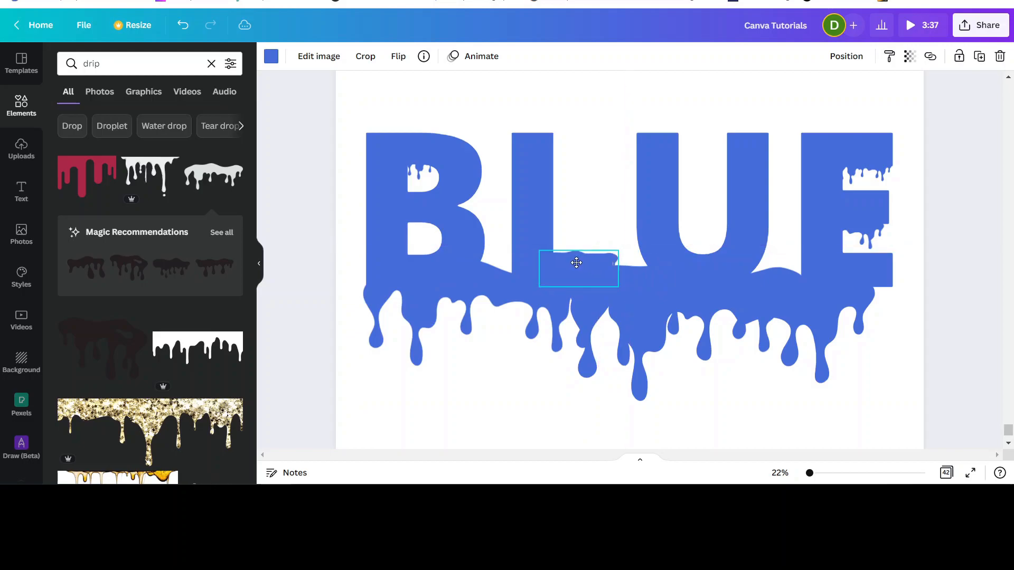
mouse_move(577, 267)
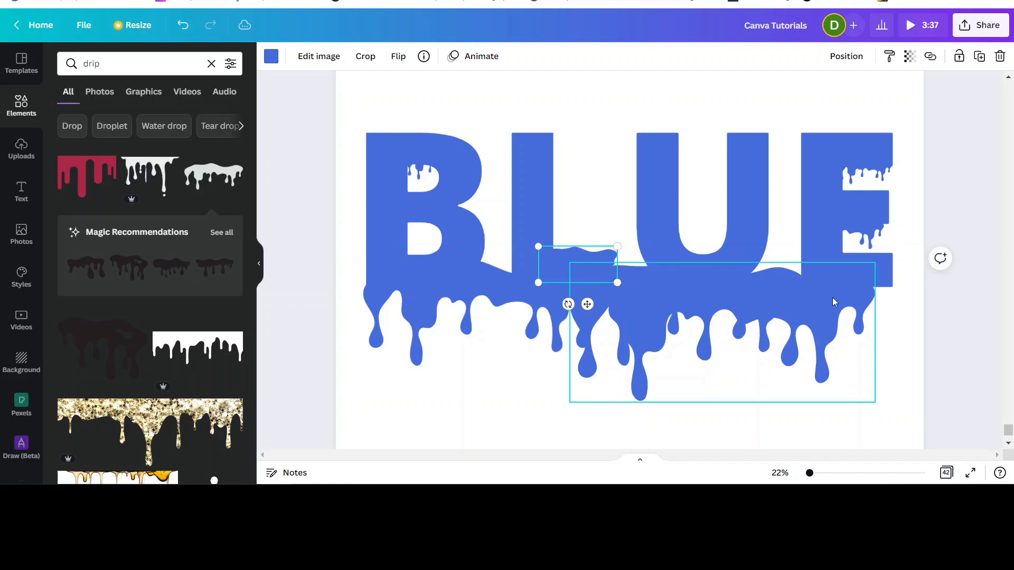
click(941, 323)
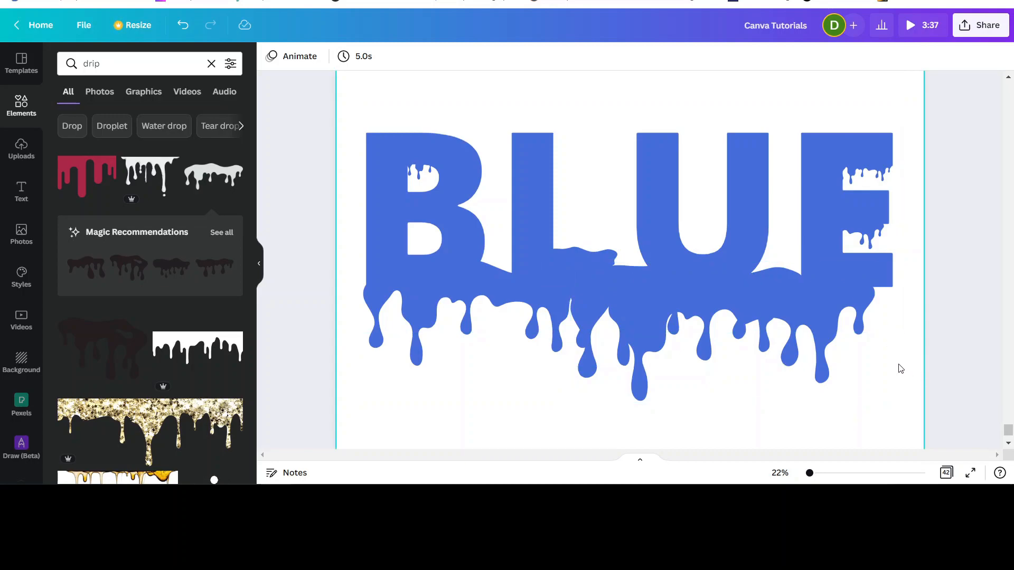
click(582, 226)
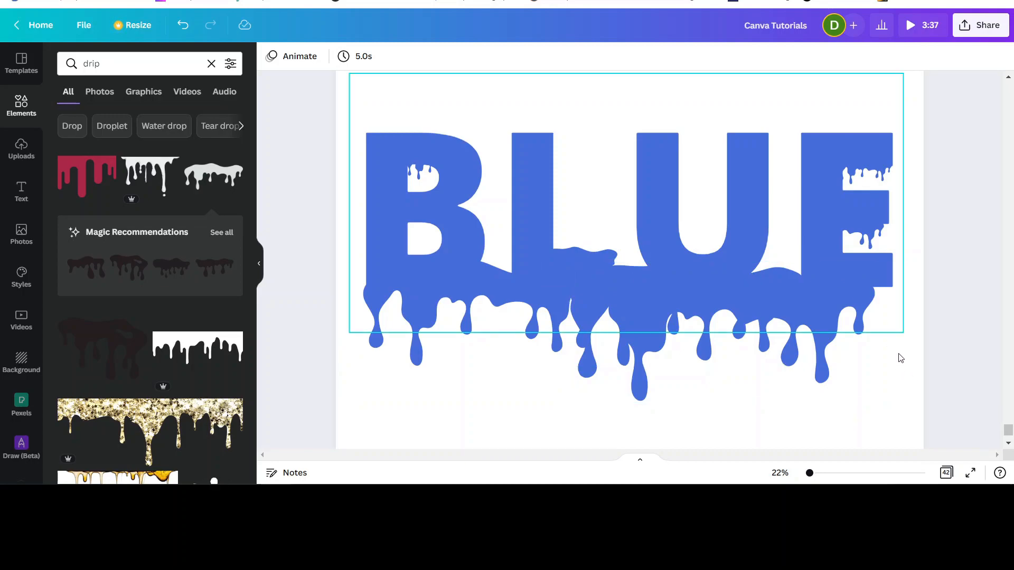